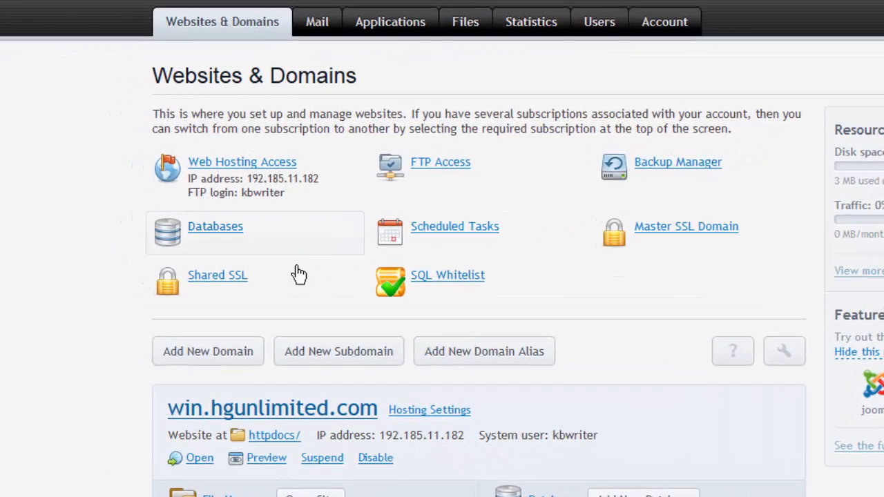
# - Go to the Shared SSL page listing the four domains eligible for a shared certificate
pyautogui.click(218, 275)
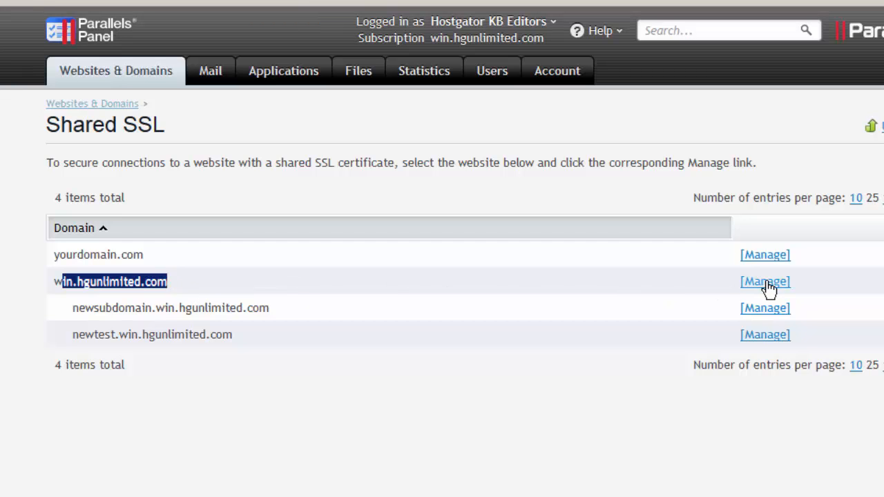
# - Manage the shared SSL settings for win.hgunlimited.com
pyautogui.click(765, 282)
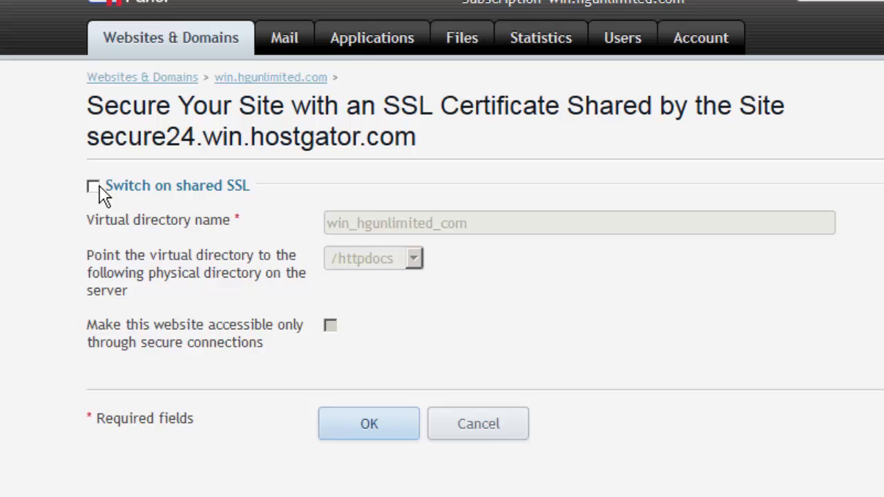
# - Switch on shared SSL with virtual directory win_hgunlimited_com pointing to /httpdocs
pyautogui.click(94, 187)
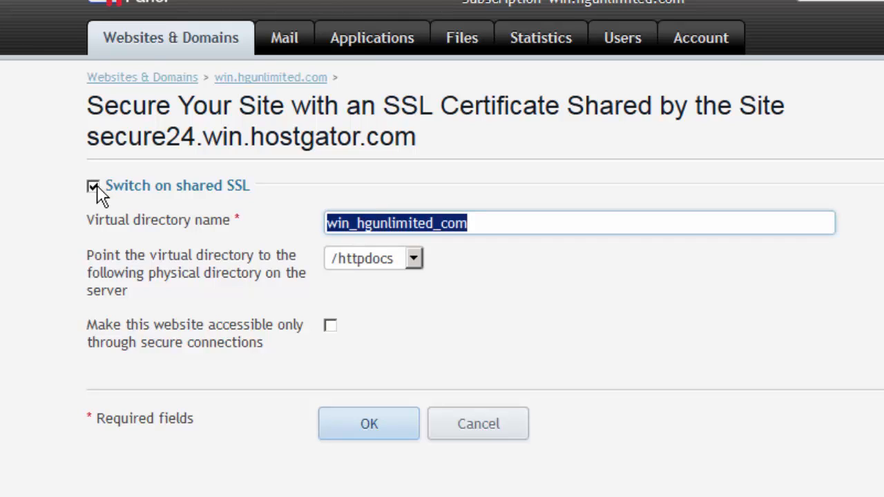
pyautogui.click(93, 185)
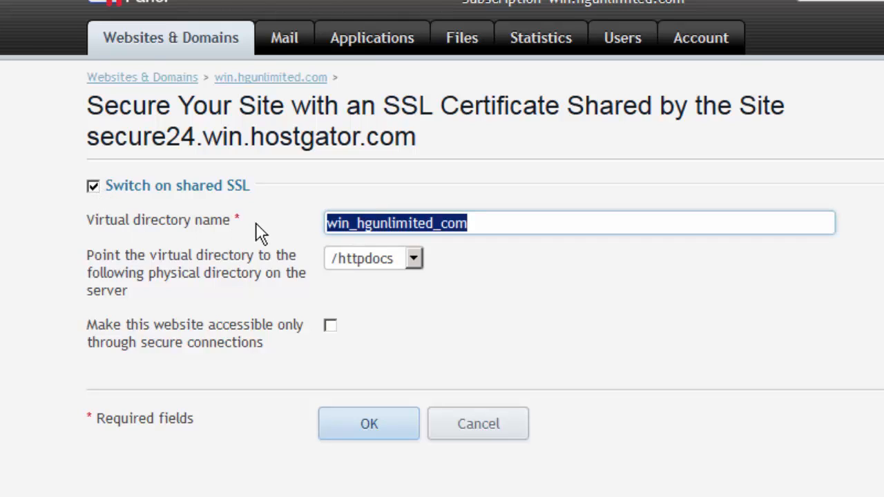
pyautogui.click(494, 222)
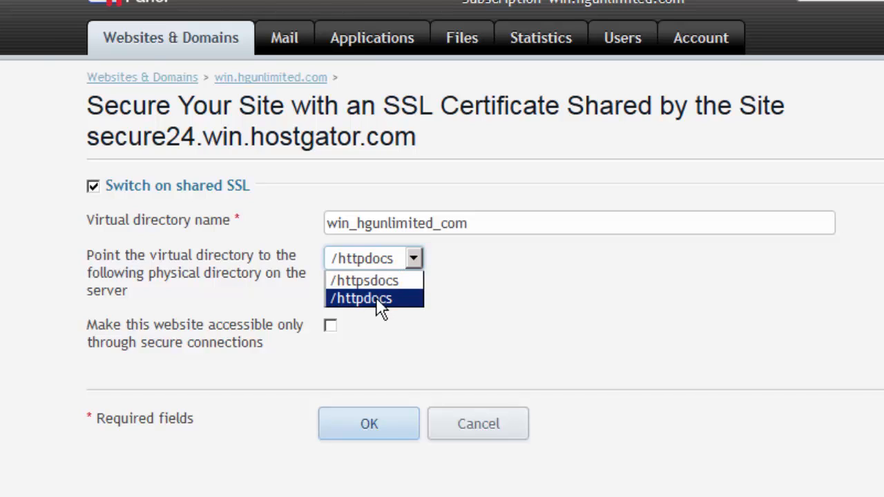
pyautogui.click(370, 297)
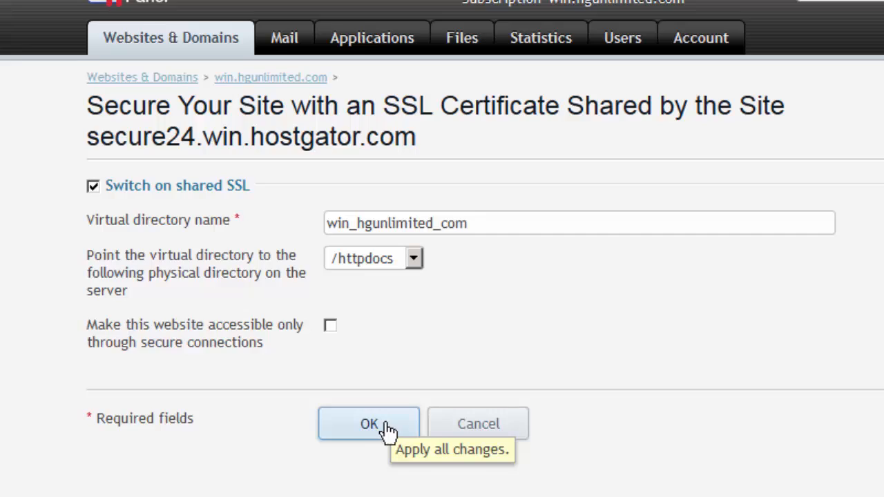
# - Apply the shared SSL settings with OK and select the address path after the host name
pyautogui.click(367, 423)
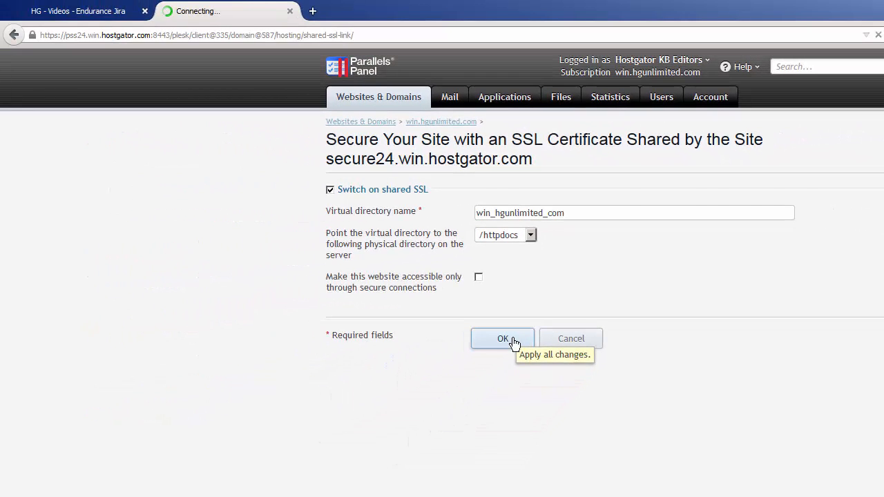
pyautogui.click(503, 338)
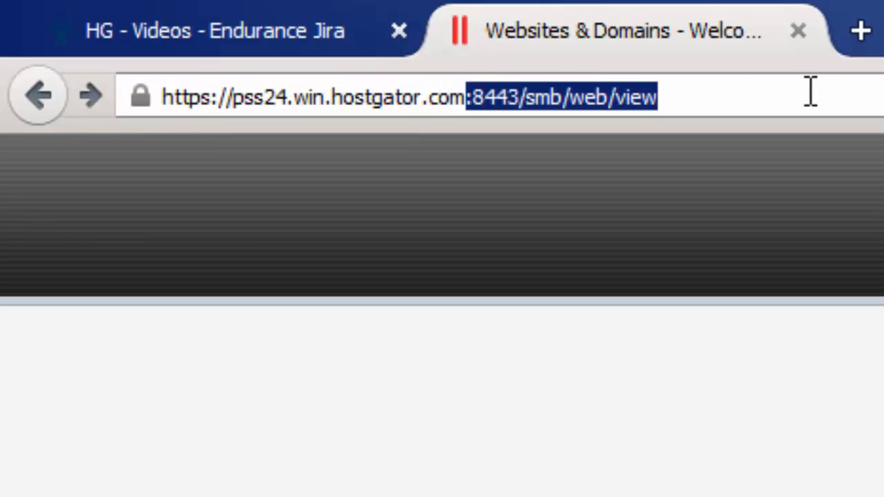
# - Browse the shared SSL host's win_hgunlimited_com virtual directory over HTTPS, returning a 404 page
pyautogui.press('Delete')
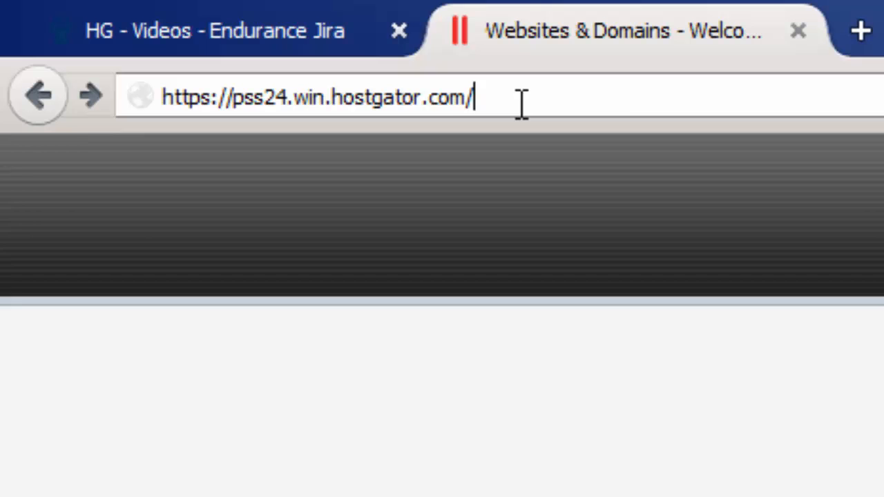
pyautogui.write('win_hgunlimited_com')
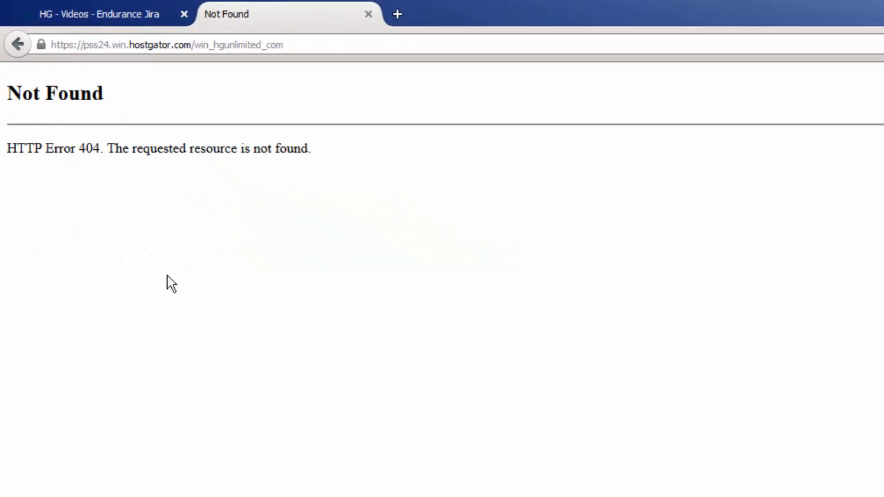
pyautogui.moveTo(235, 224)
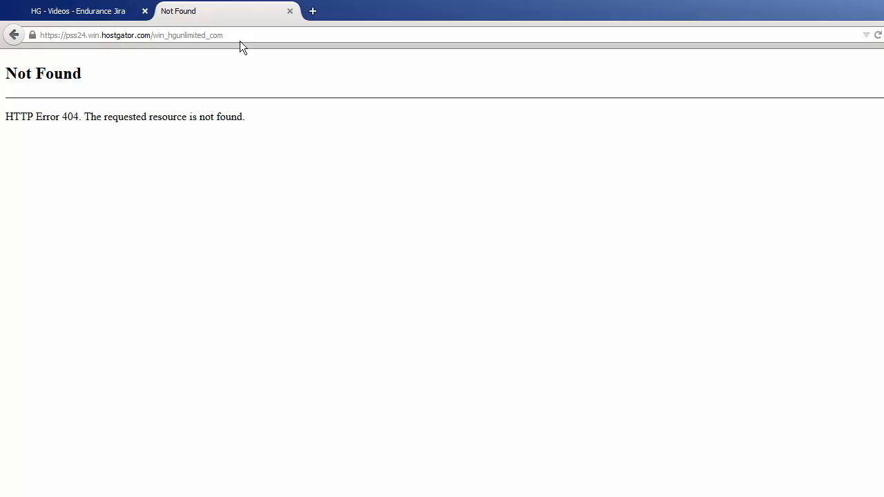
pyautogui.moveTo(47, 47)
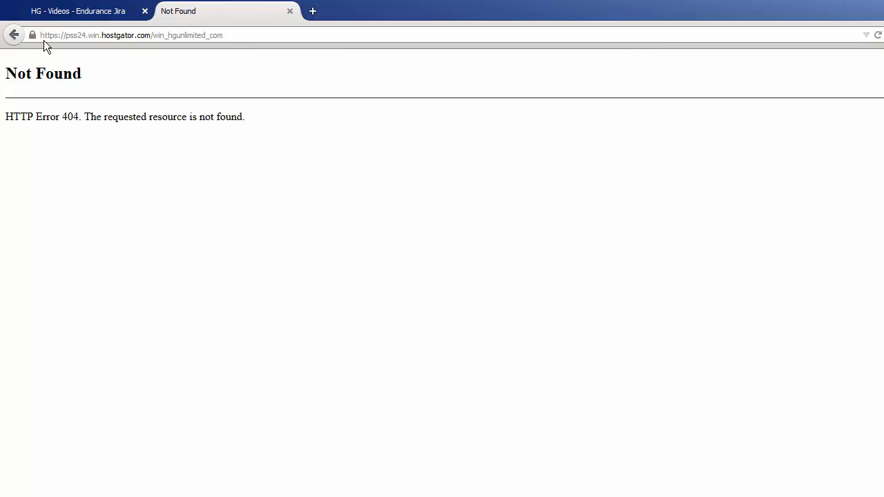